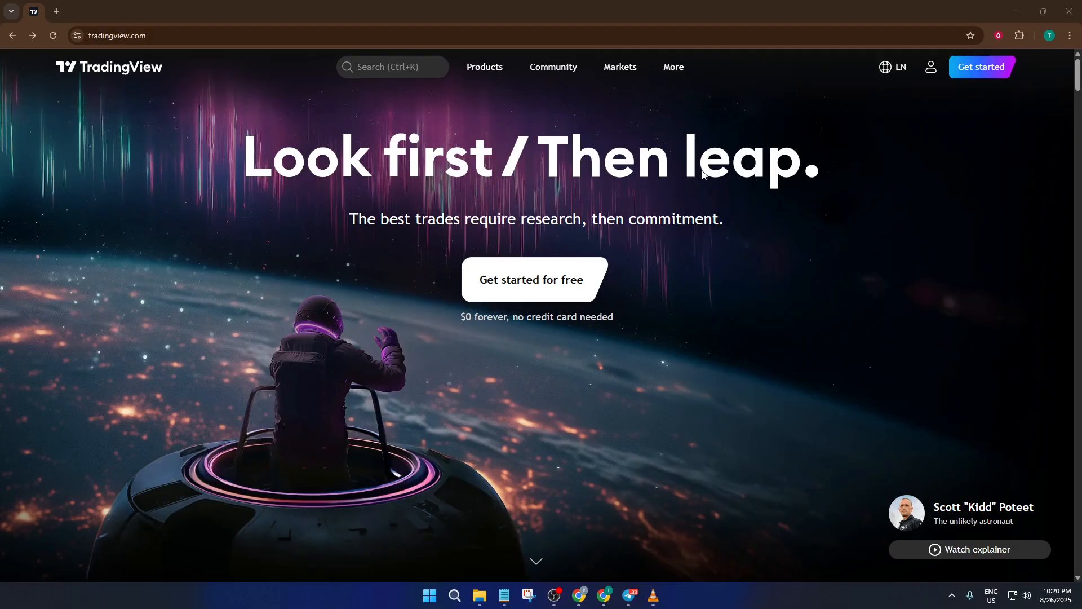
mouse_move(650, 182)
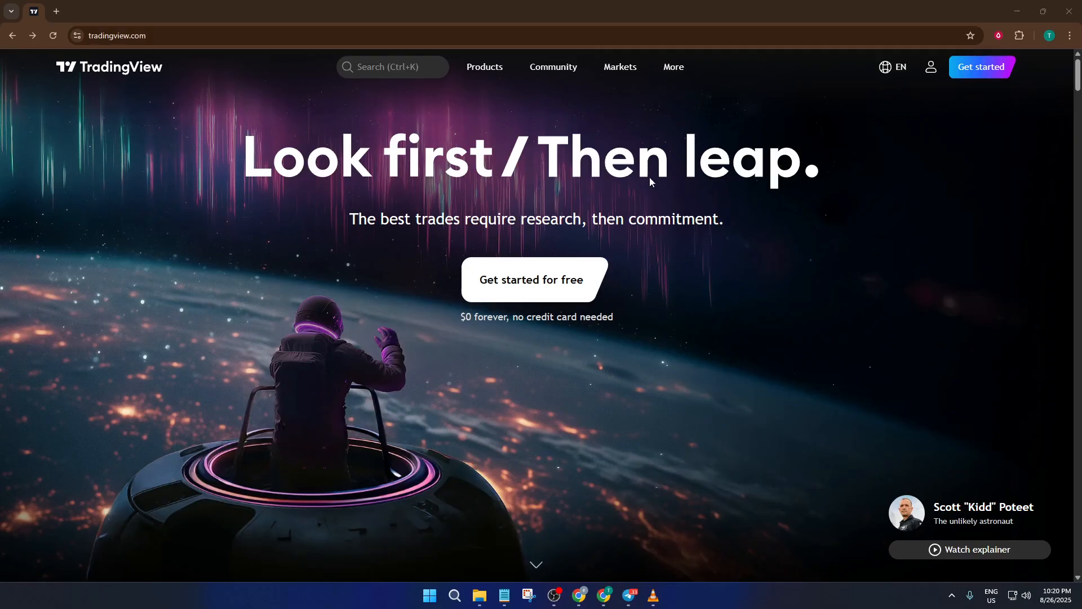
mouse_move(138, 105)
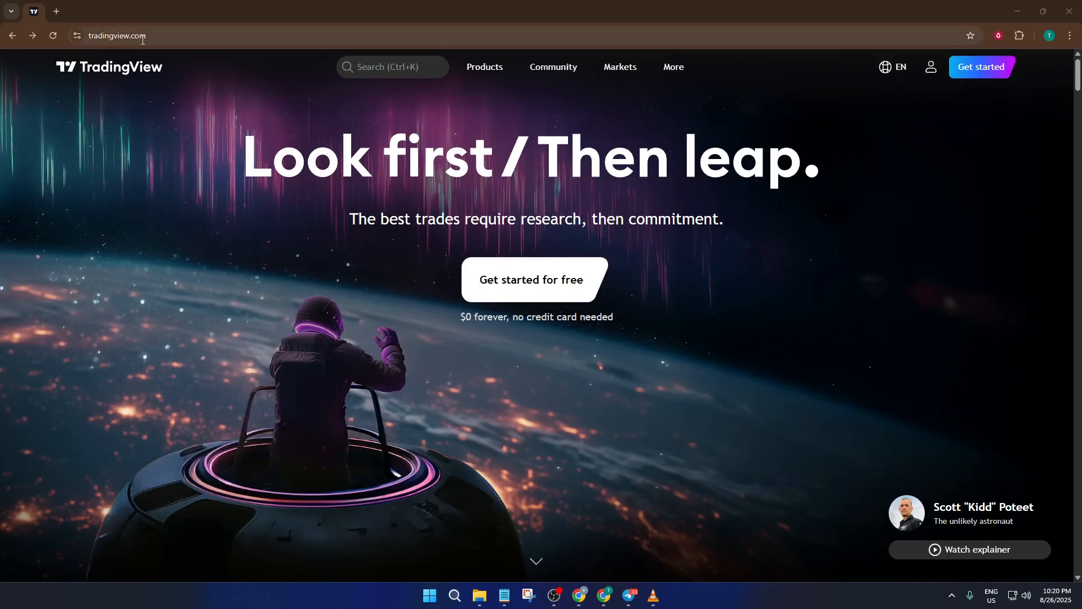
- View the plans page listing Essential to Ultimate alongside the $0 free sign-up offer
click(117, 35)
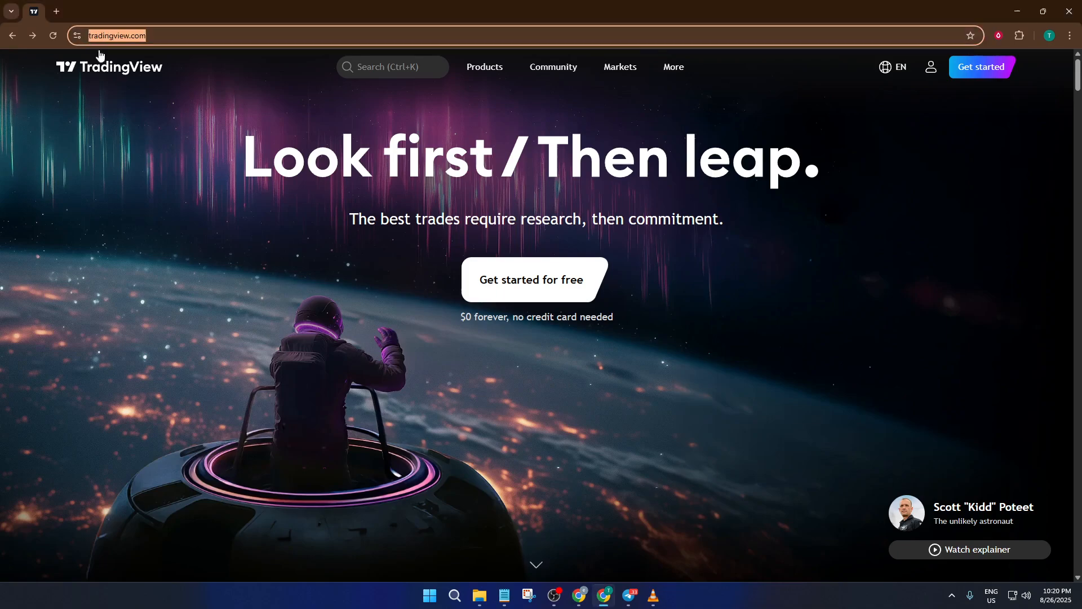
mouse_move(208, 97)
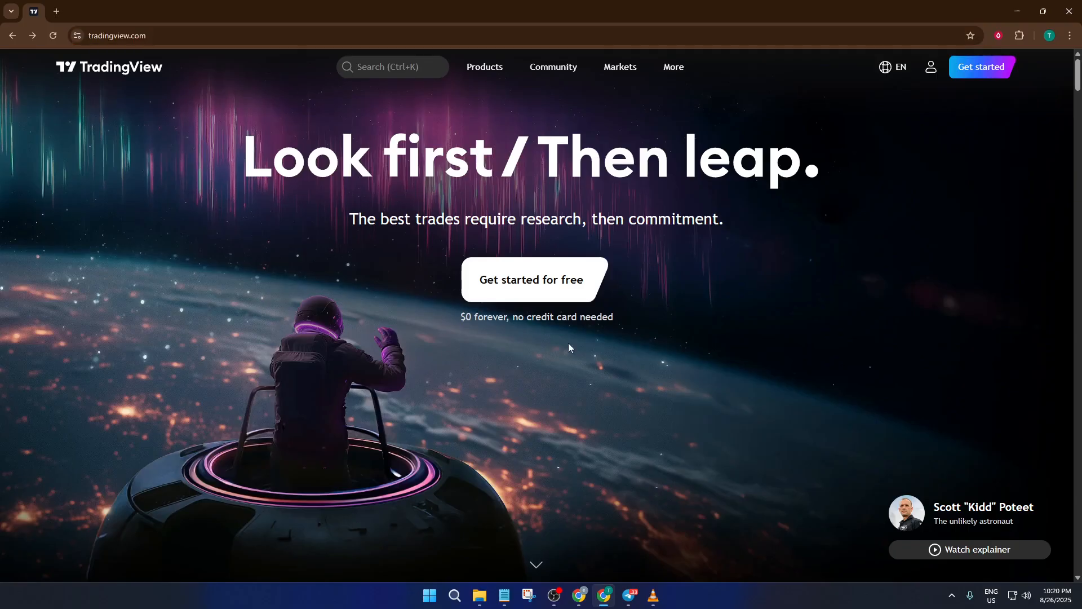
mouse_move(498, 284)
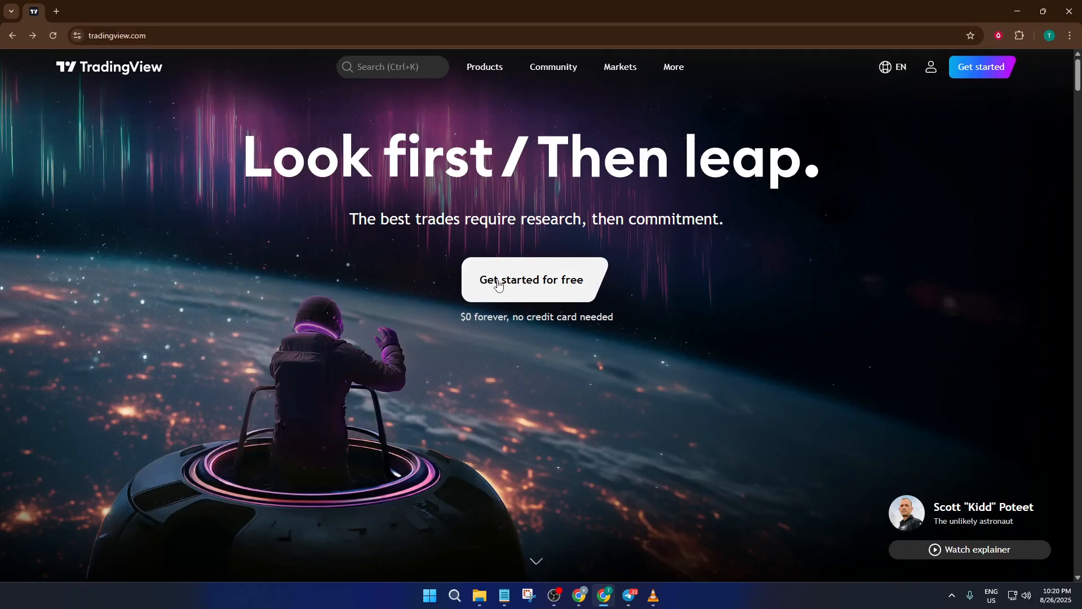
mouse_move(519, 300)
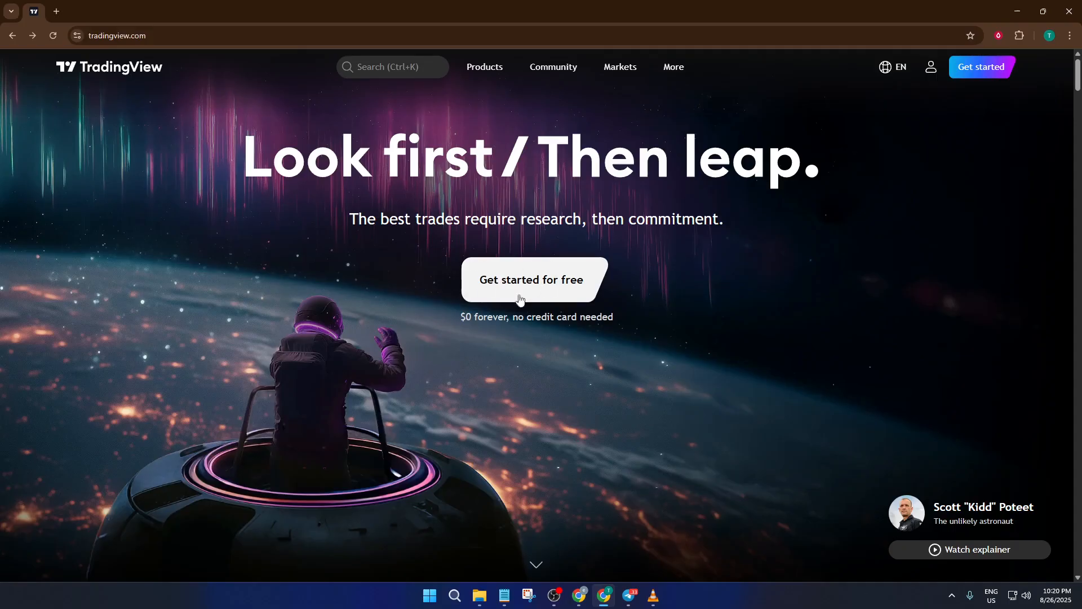
click(531, 279)
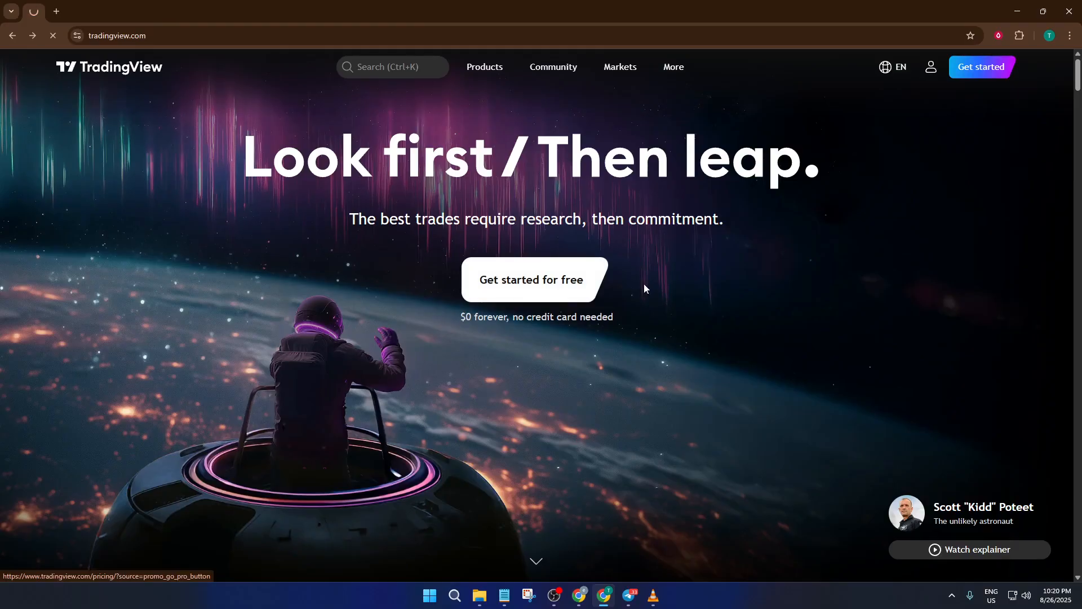
click(532, 278)
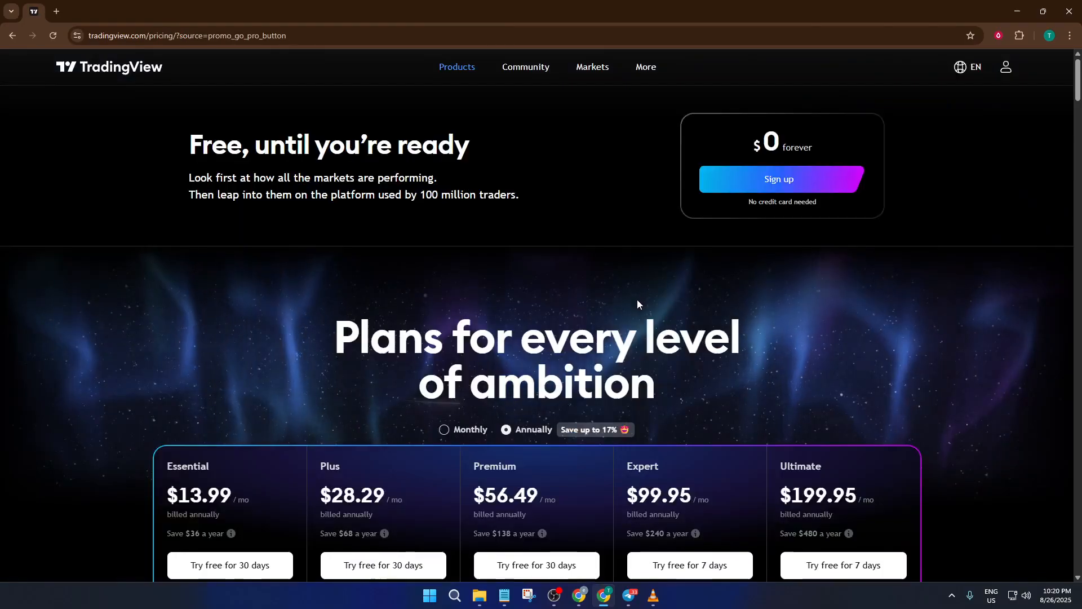
scroll(down, 3)
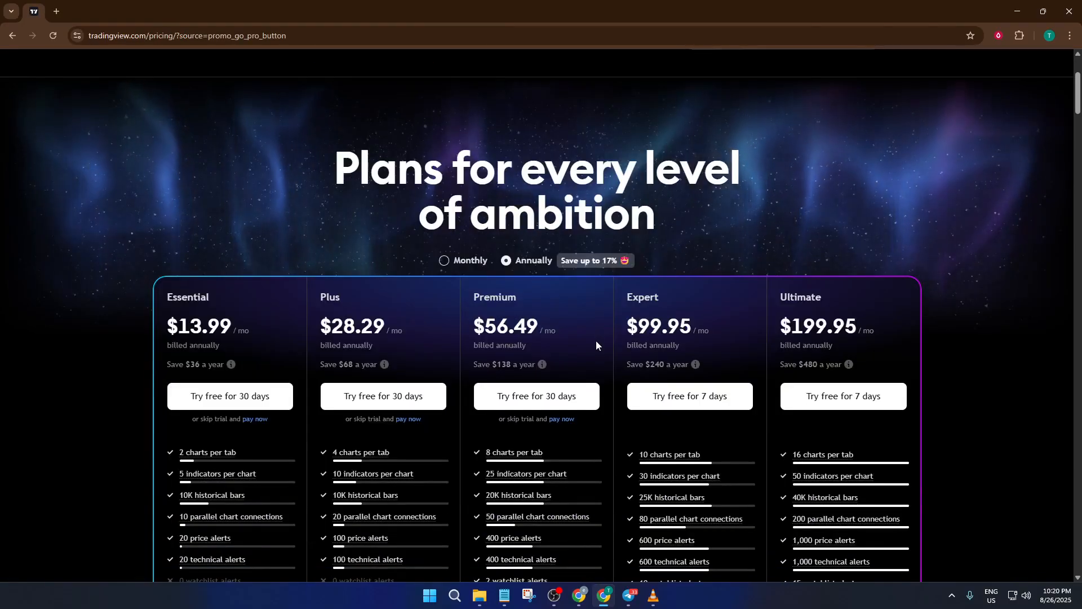
scroll(up, 3)
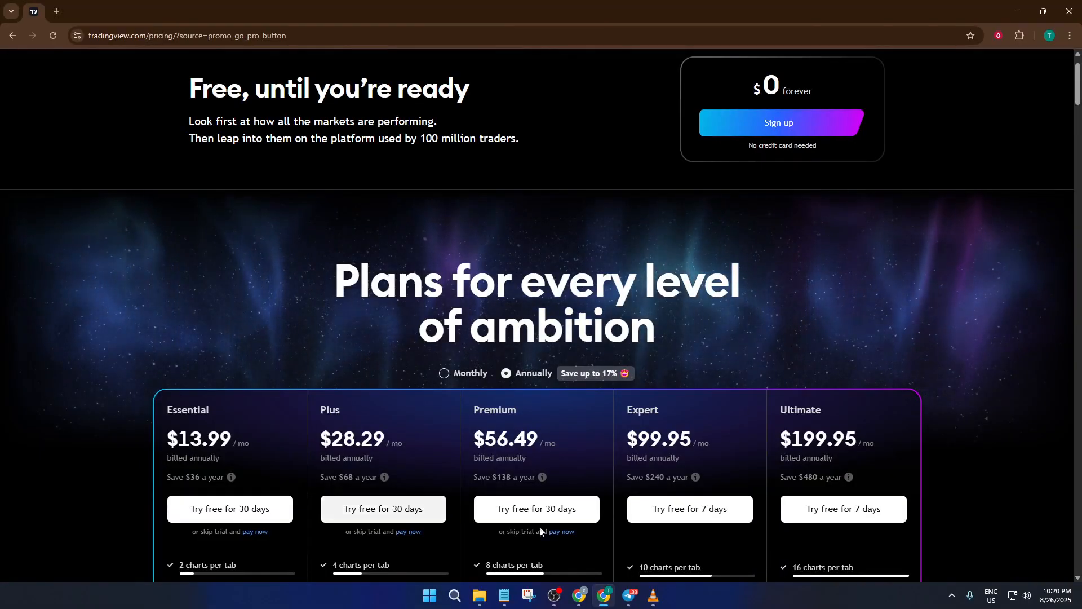
scroll(down, 3)
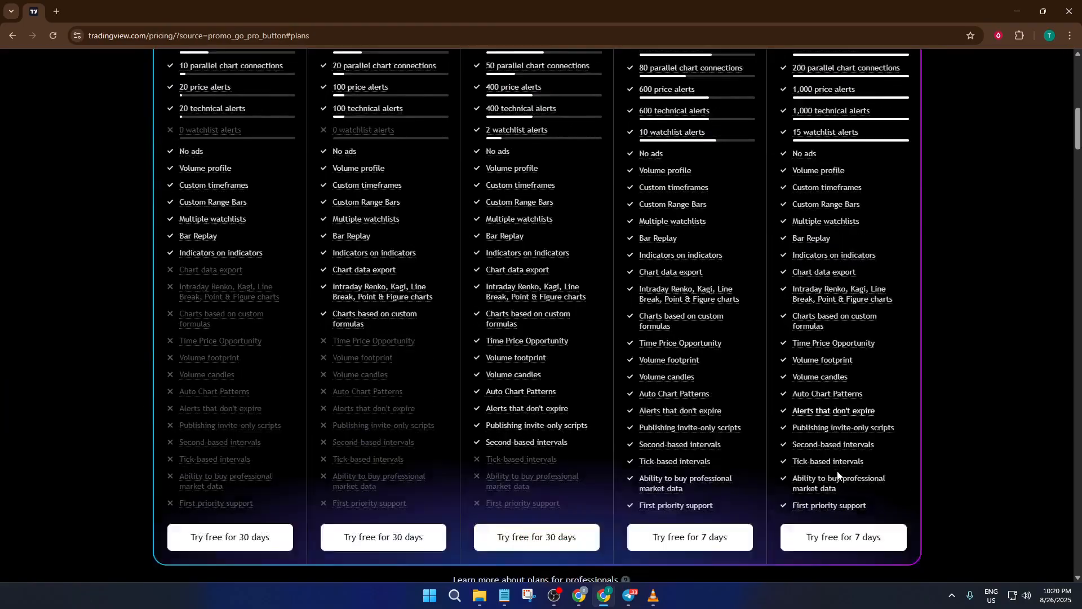
scroll(down, 3)
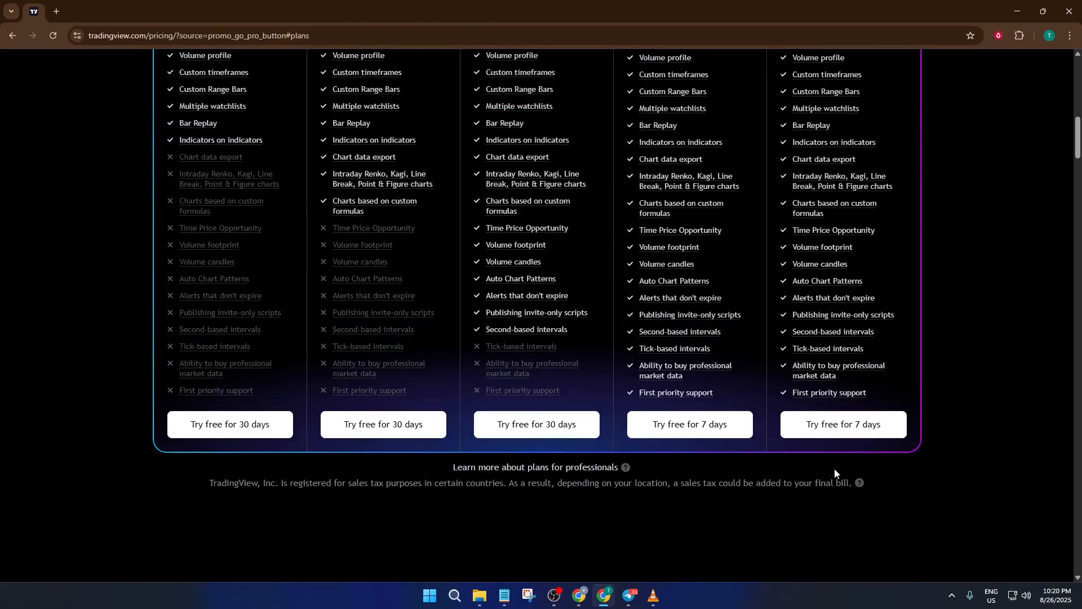
scroll(up, 3)
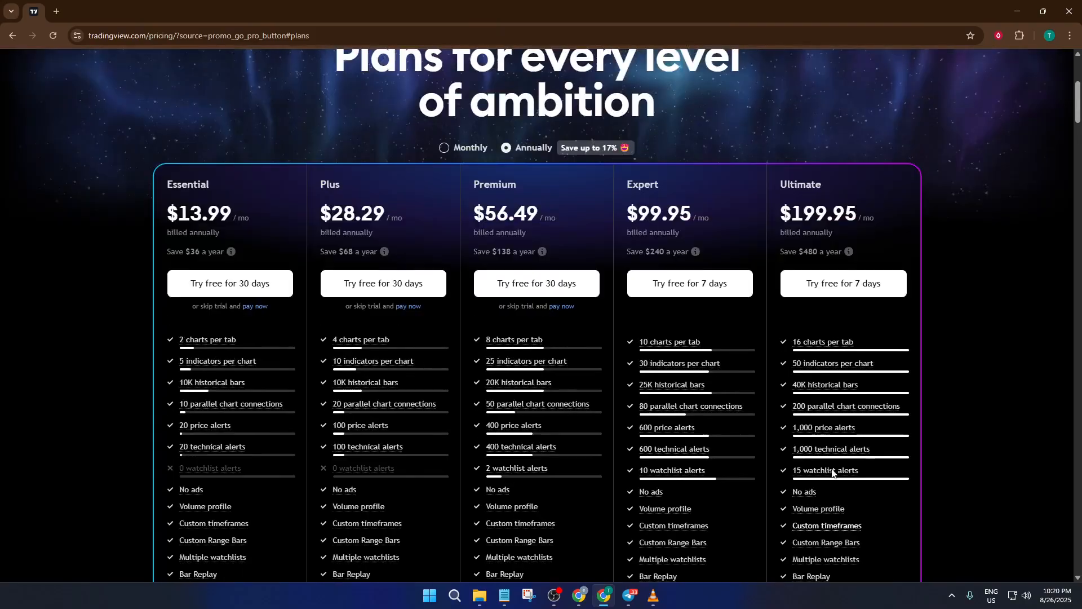
scroll(up, 3)
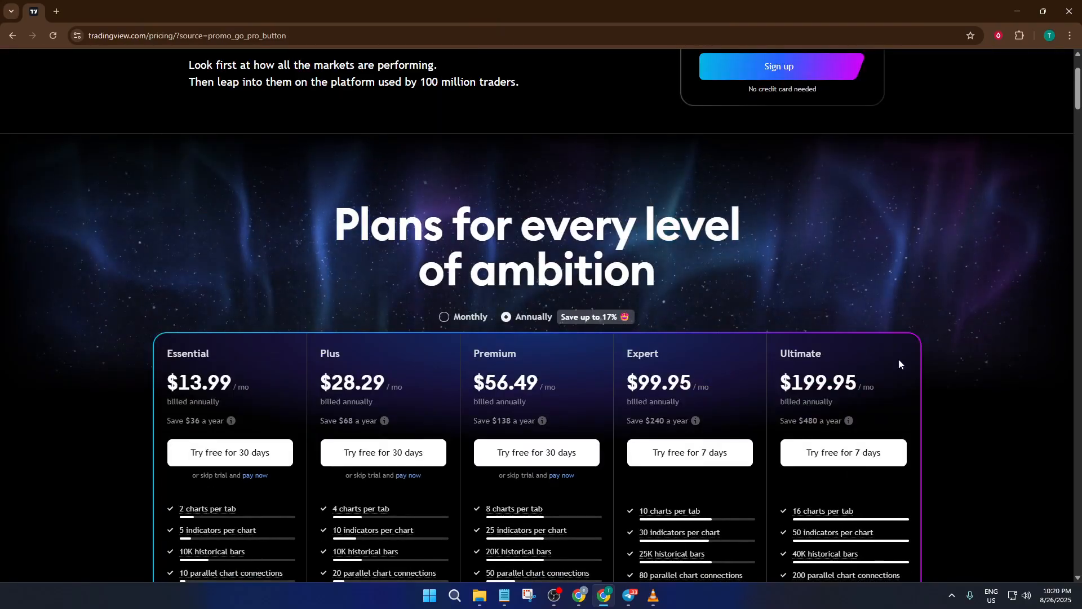
mouse_move(393, 406)
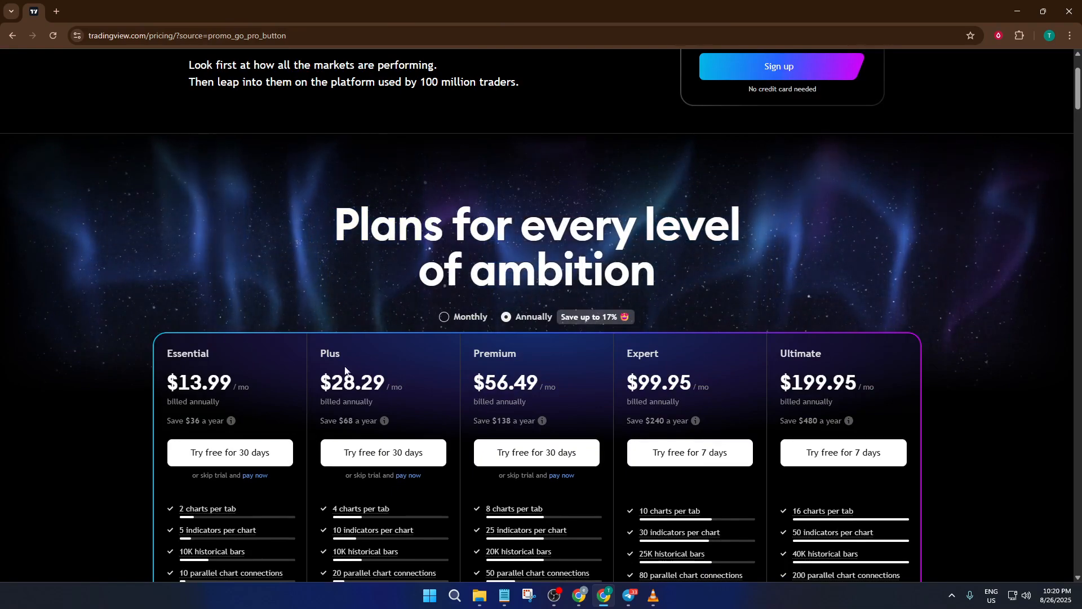
mouse_move(730, 366)
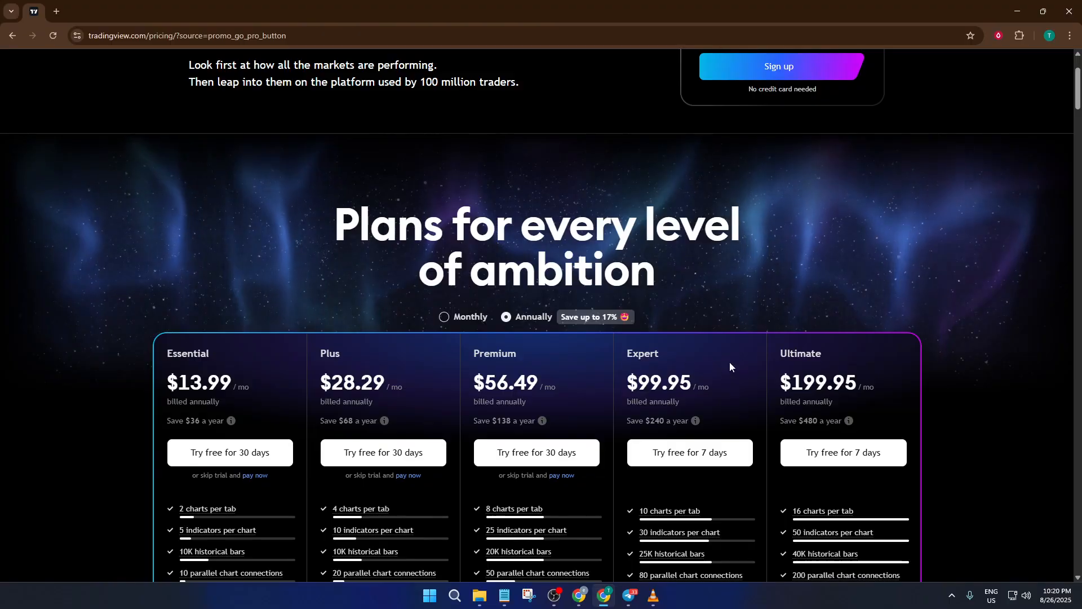
mouse_move(754, 364)
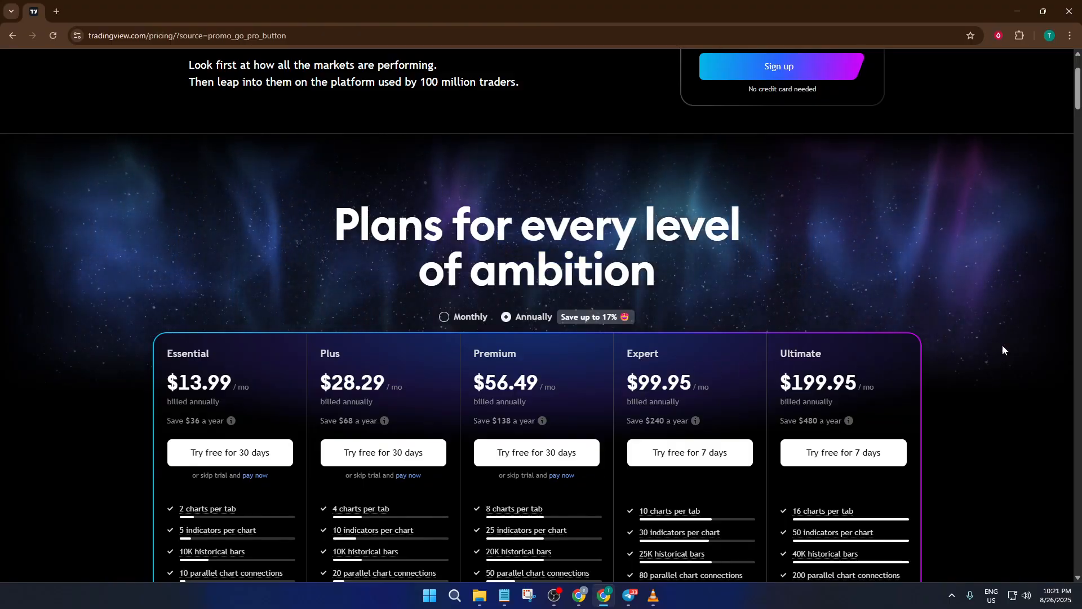
mouse_move(994, 354)
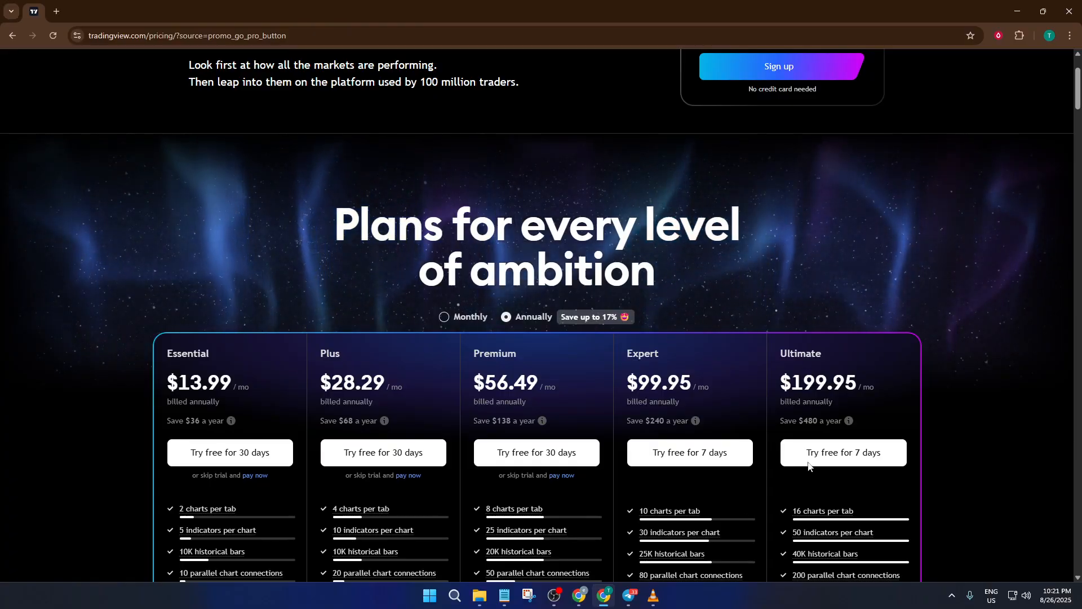
mouse_move(909, 464)
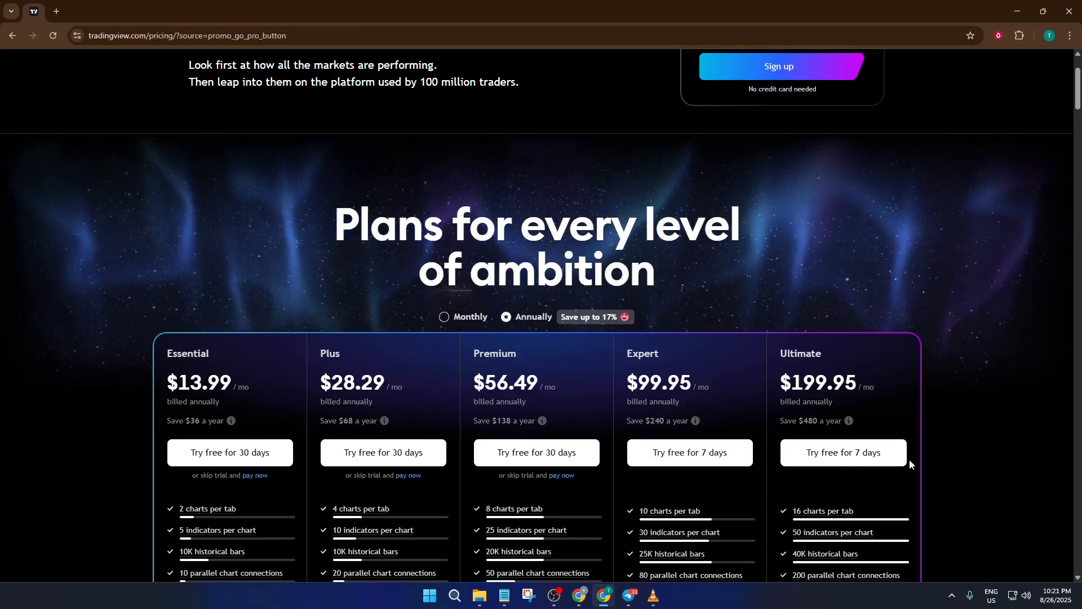
scroll(down, 3)
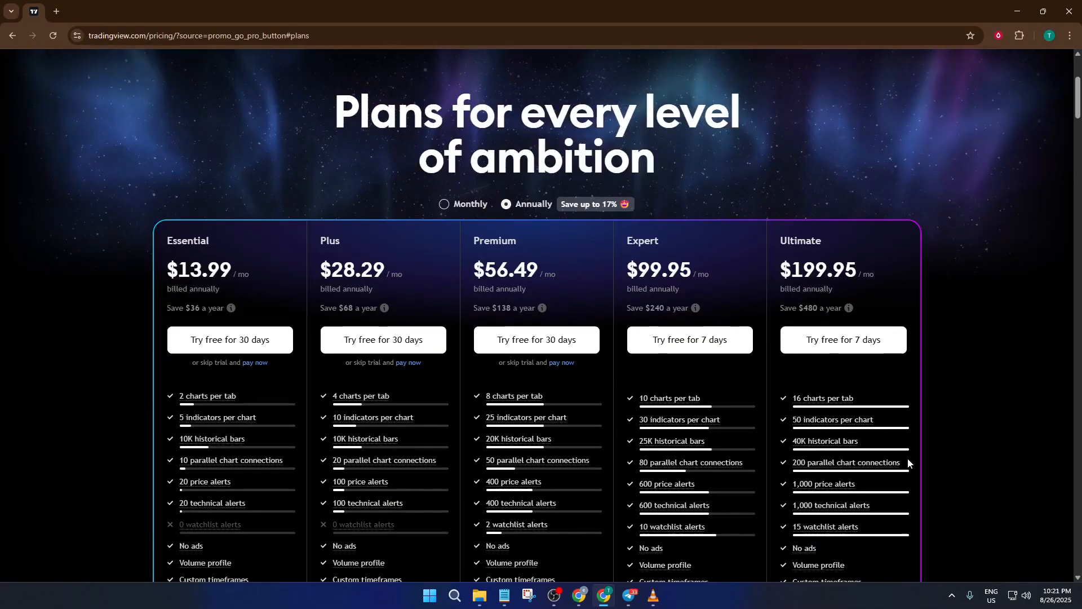
scroll(up, 3)
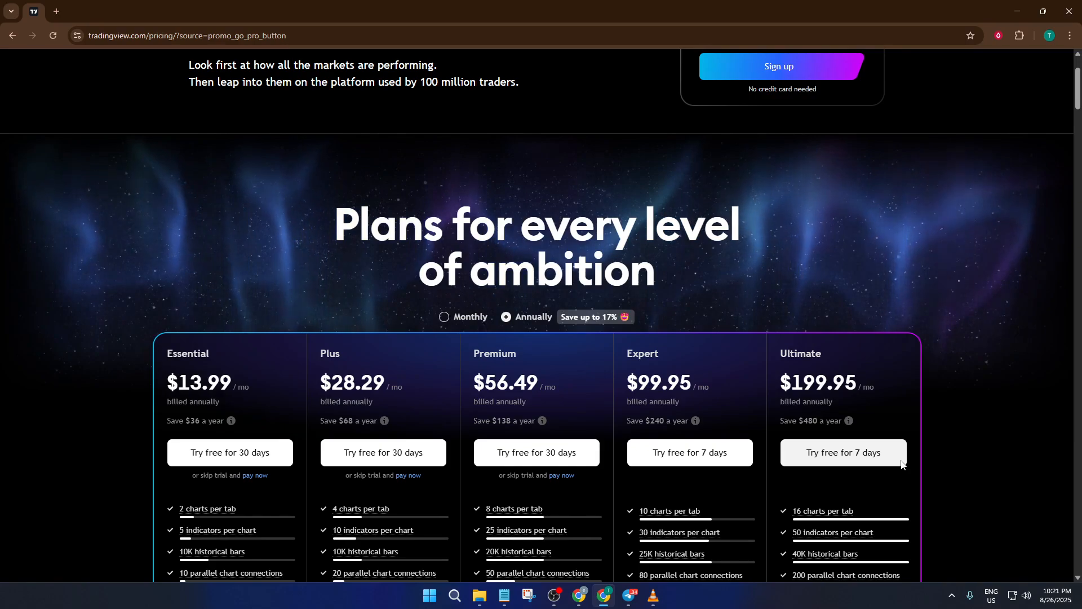
mouse_move(916, 443)
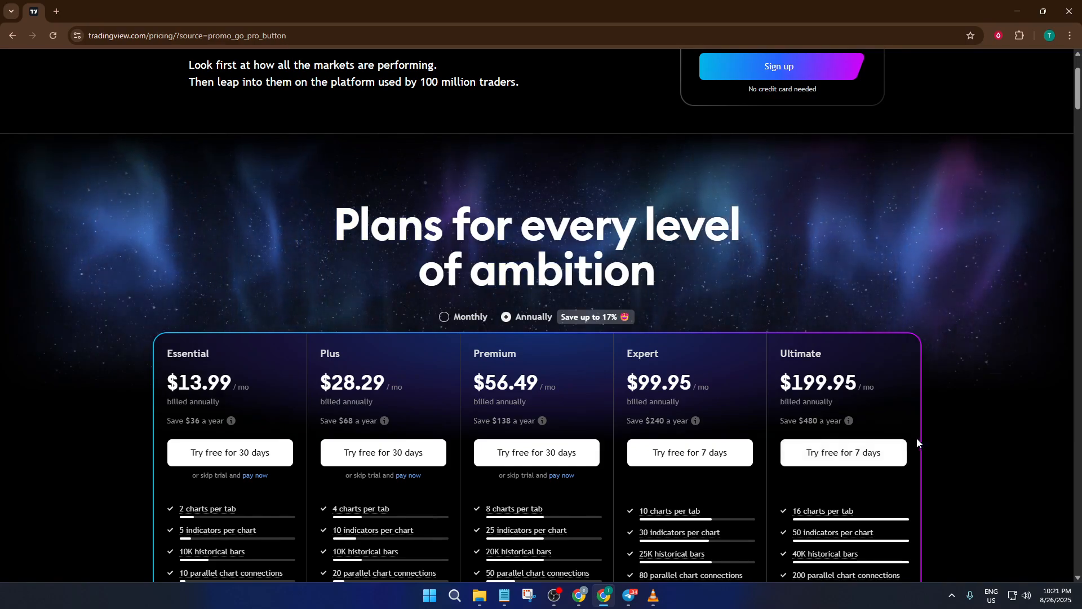
scroll(up, 3)
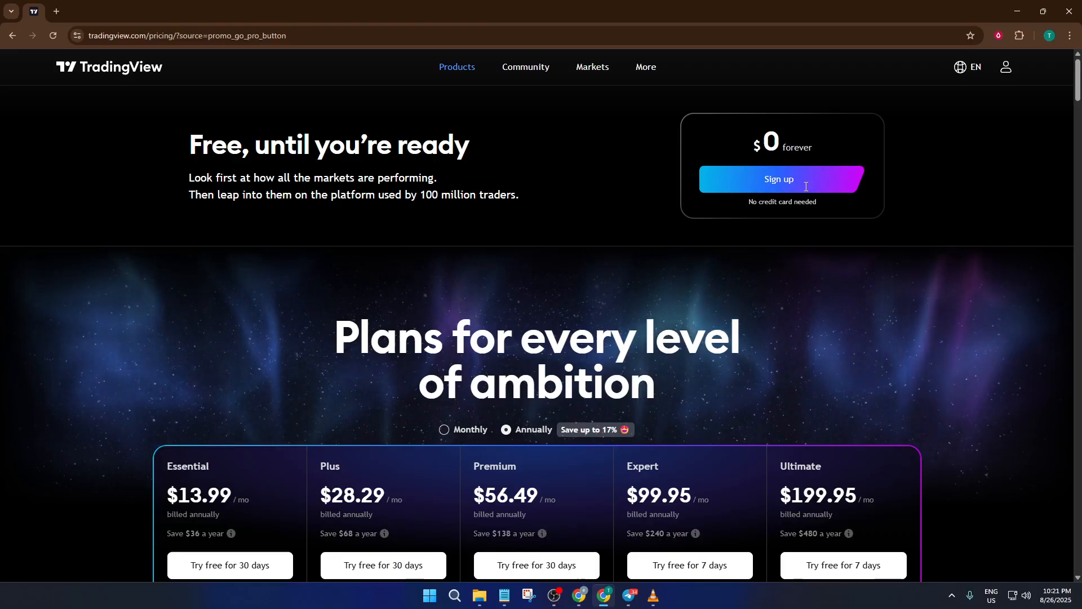
mouse_move(782, 192)
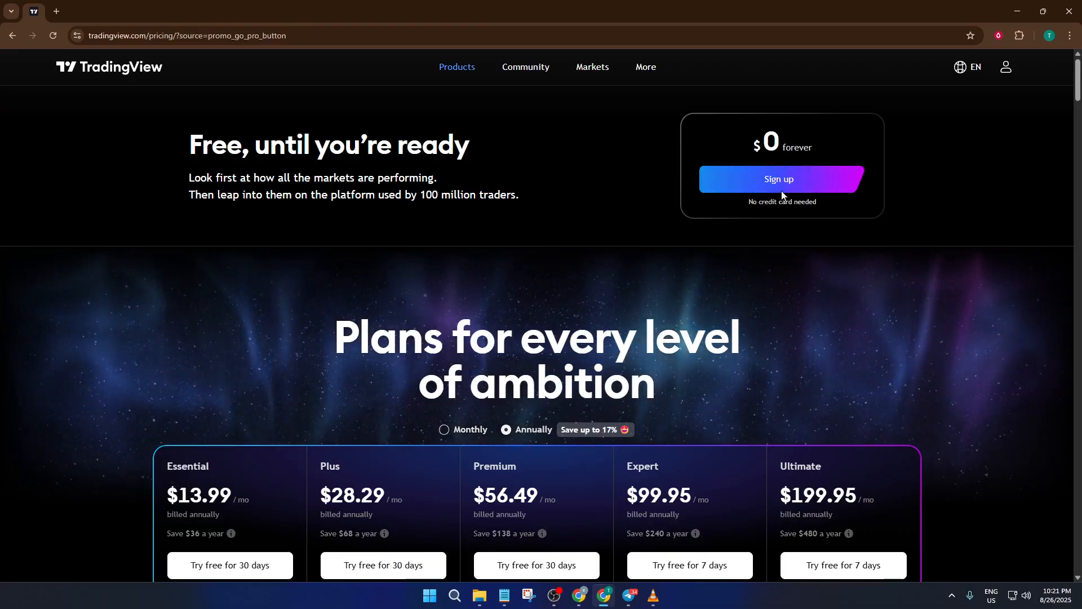
- Start the $0 forever sign-up, showing Google, social and email account options
click(780, 179)
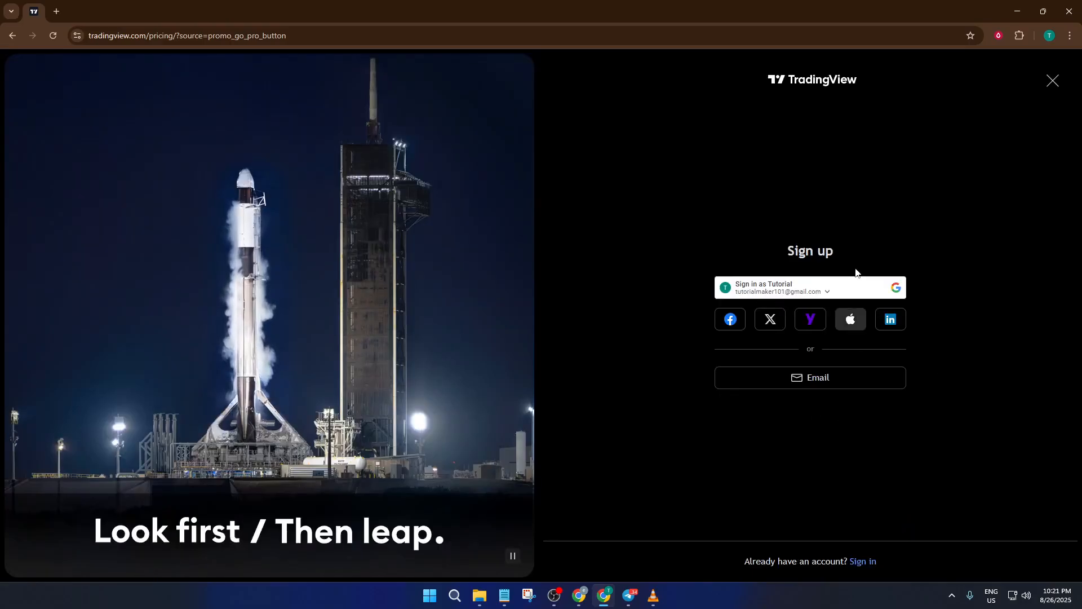
mouse_move(926, 321)
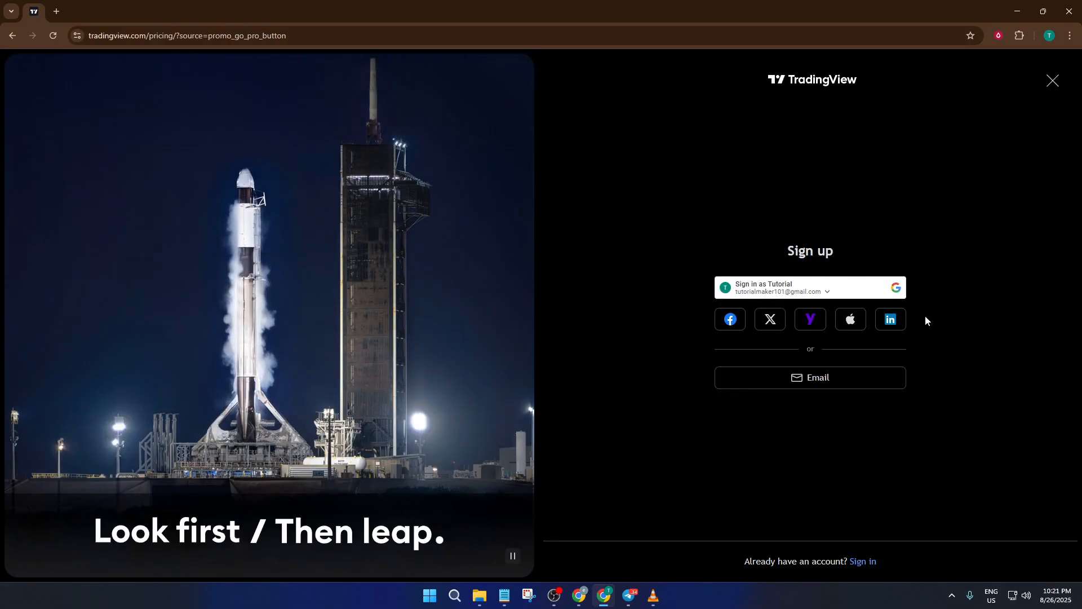
mouse_move(787, 311)
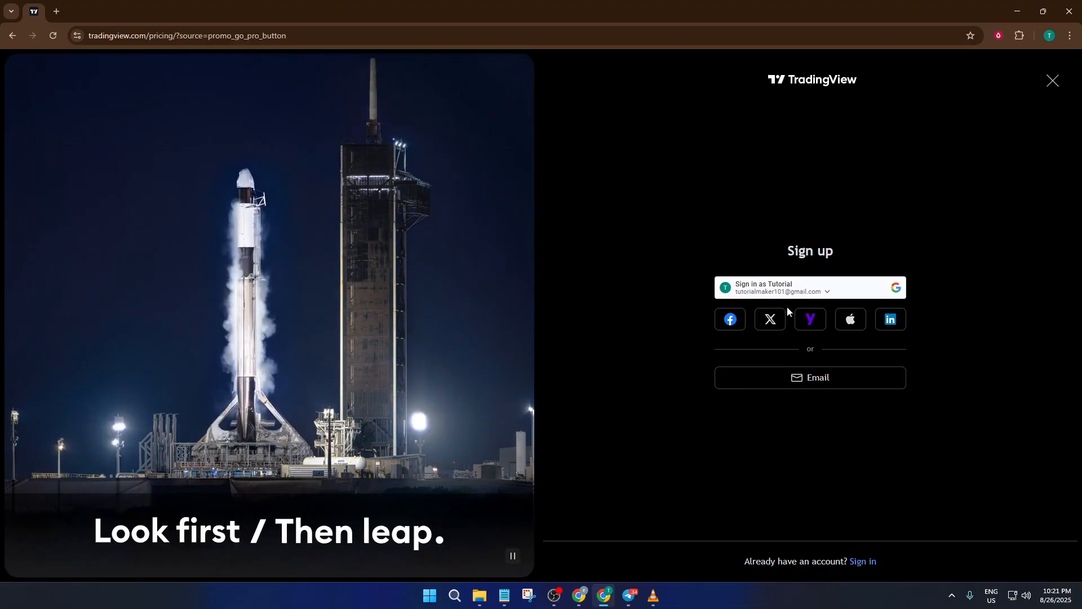
mouse_move(713, 298)
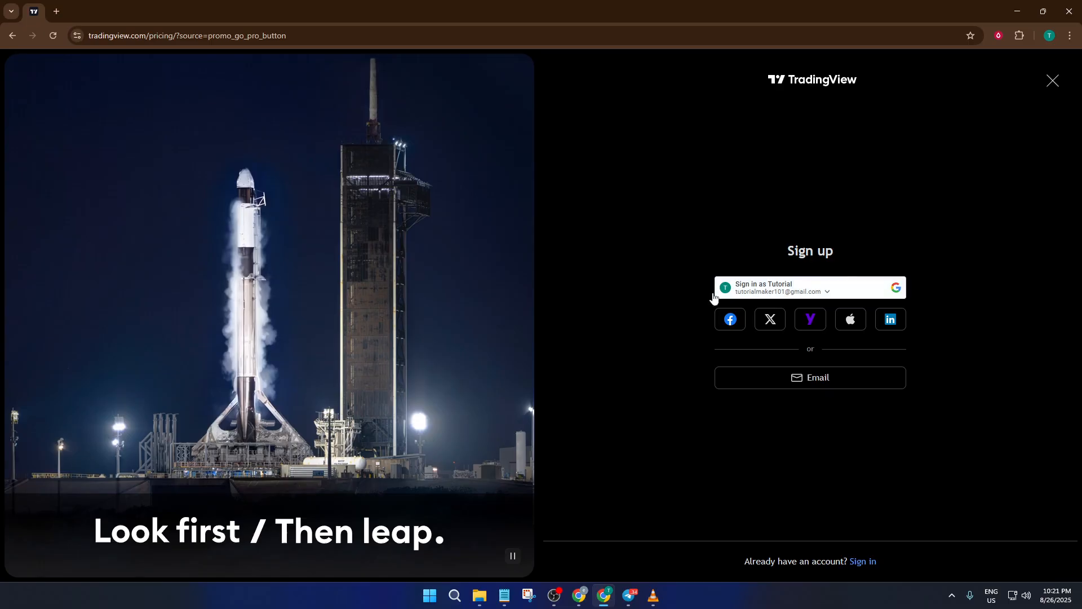
mouse_move(859, 413)
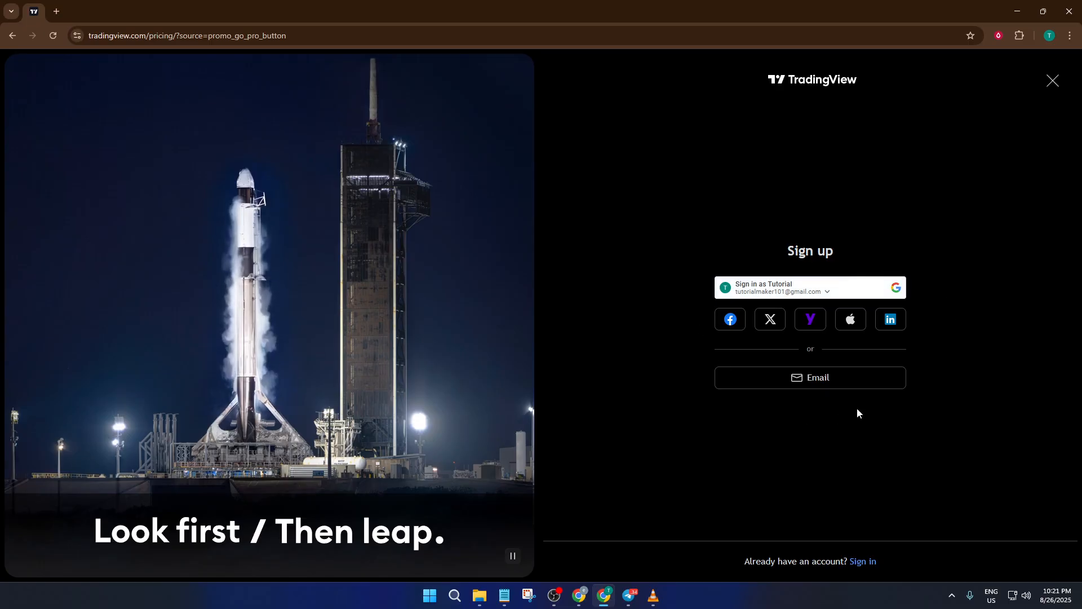
mouse_move(809, 378)
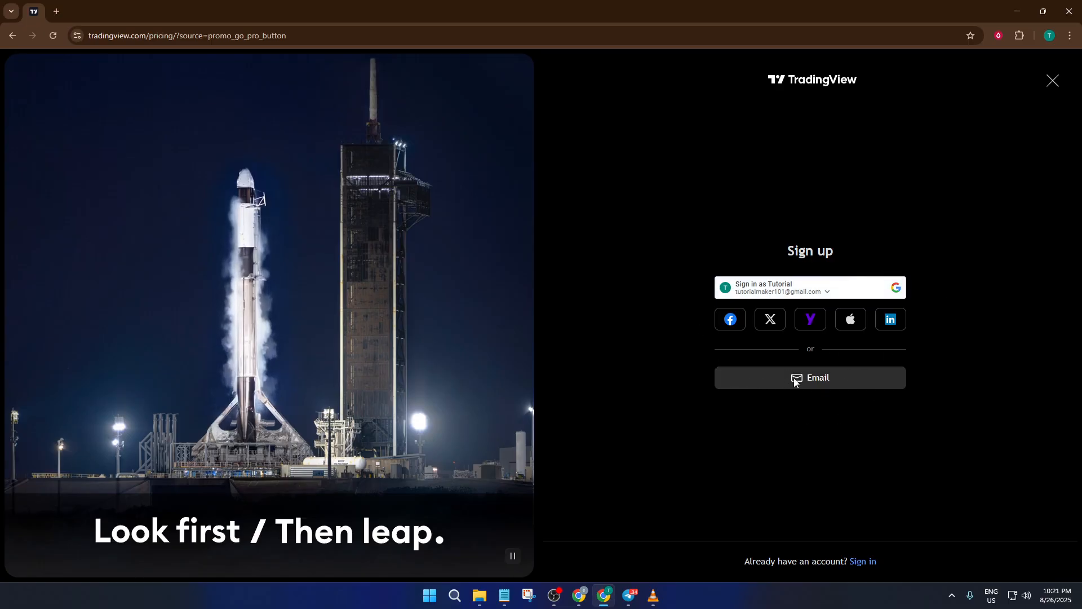
mouse_move(839, 388)
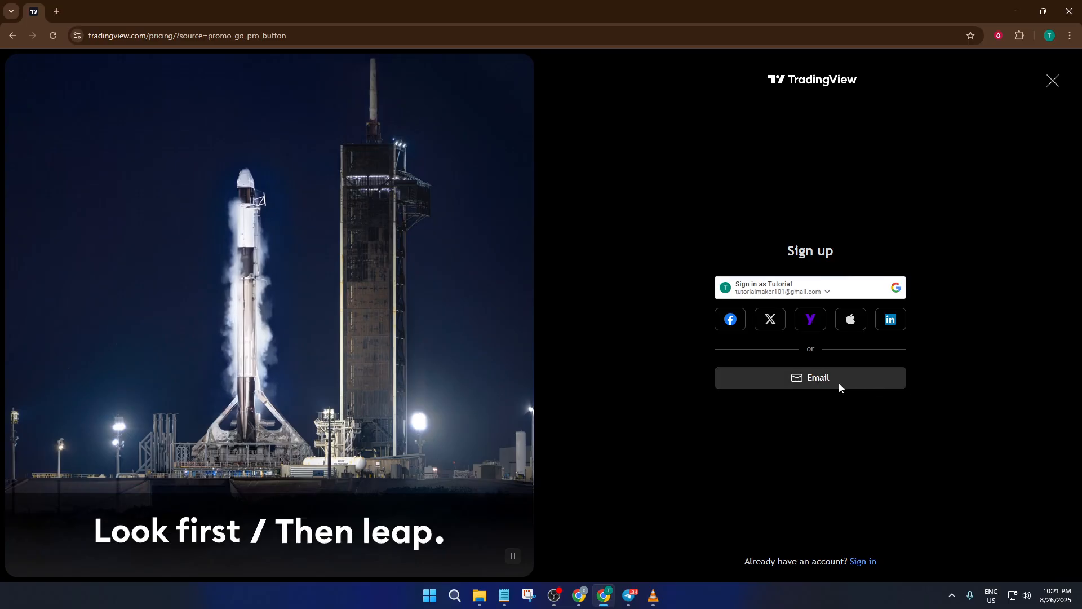
mouse_move(926, 343)
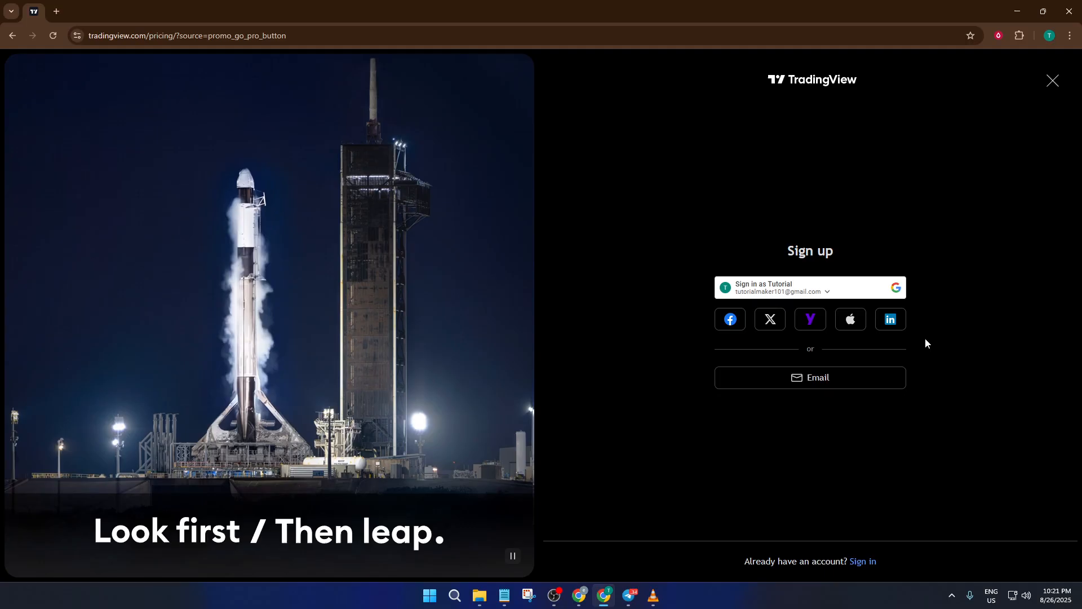
mouse_move(877, 290)
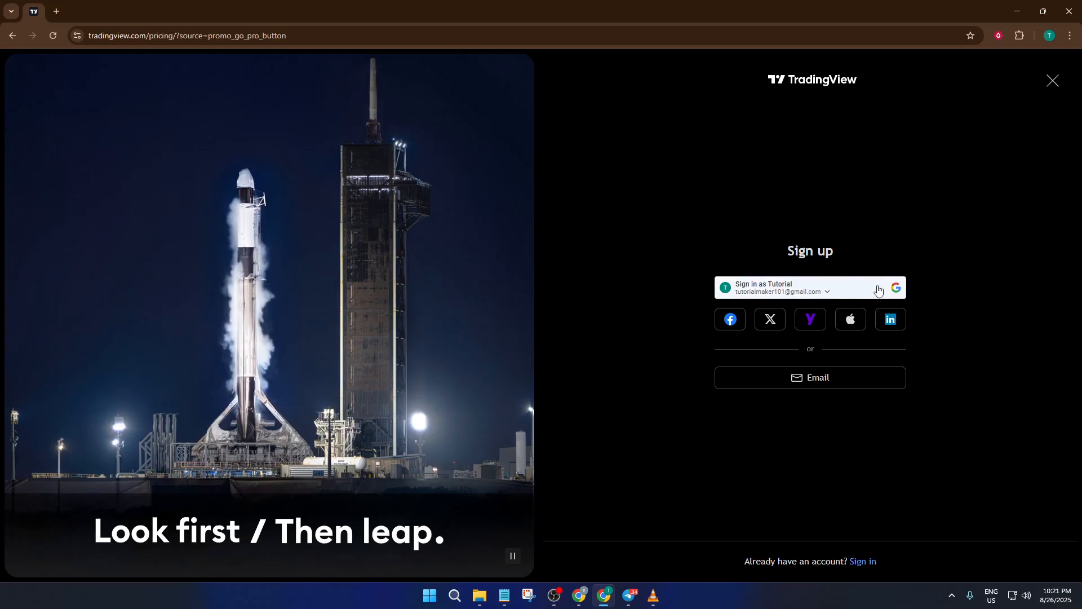
mouse_move(890, 319)
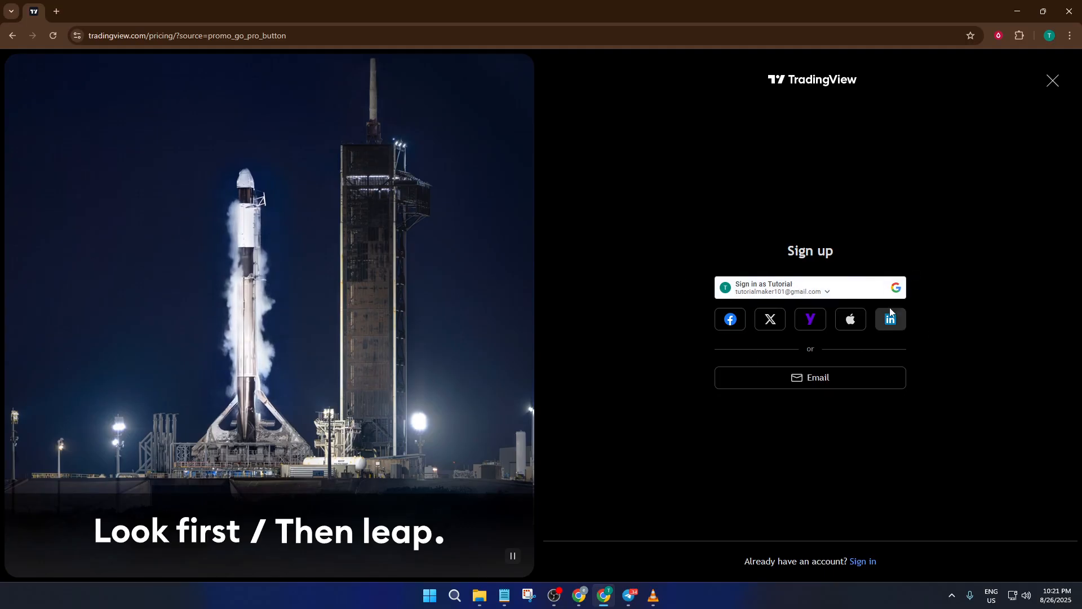
mouse_move(767, 329)
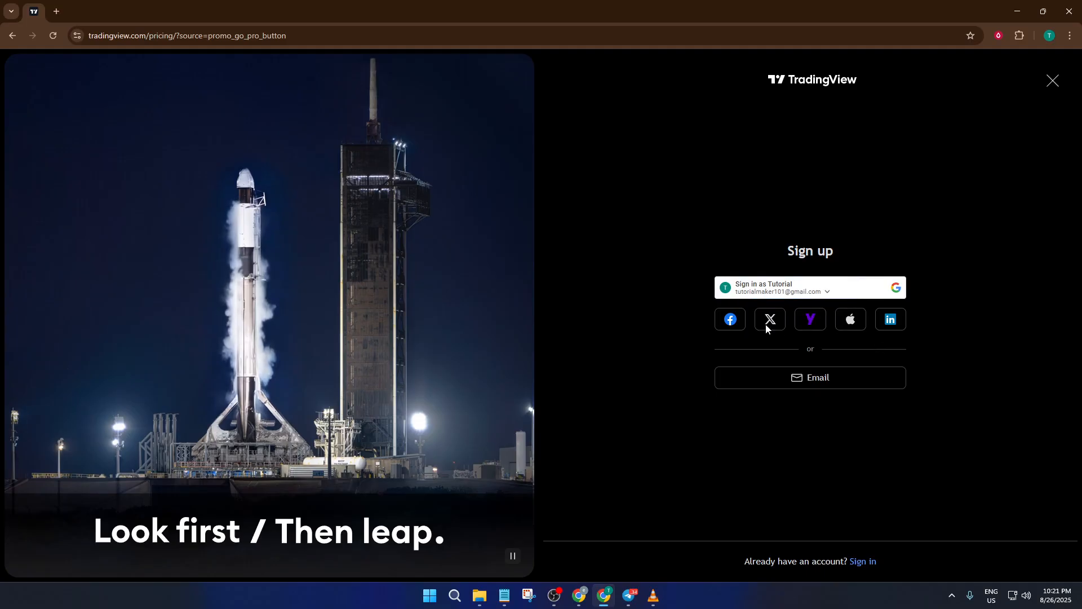
mouse_move(859, 297)
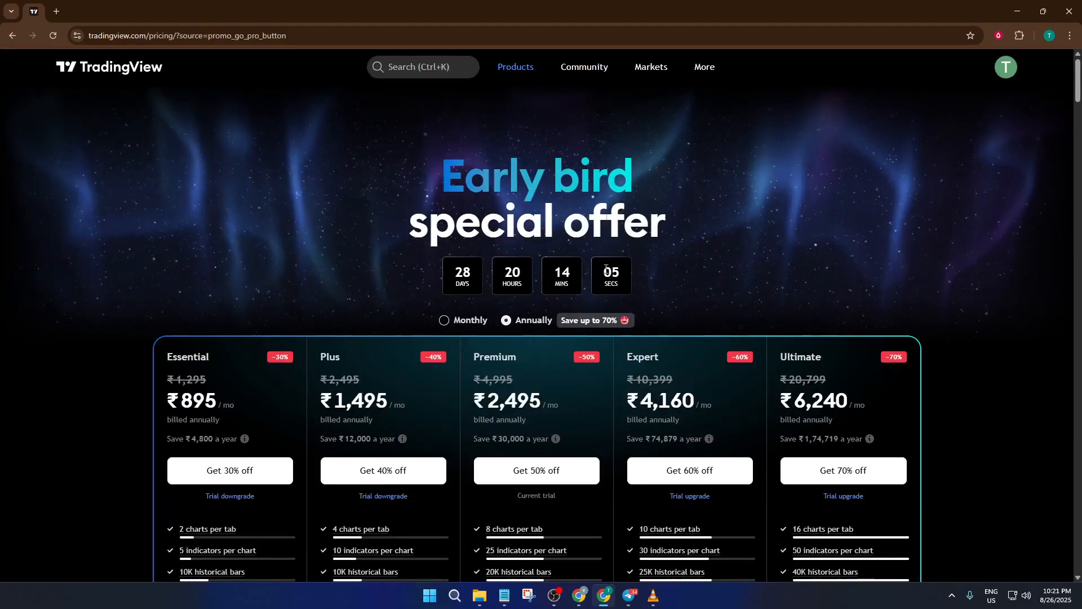
mouse_move(289, 83)
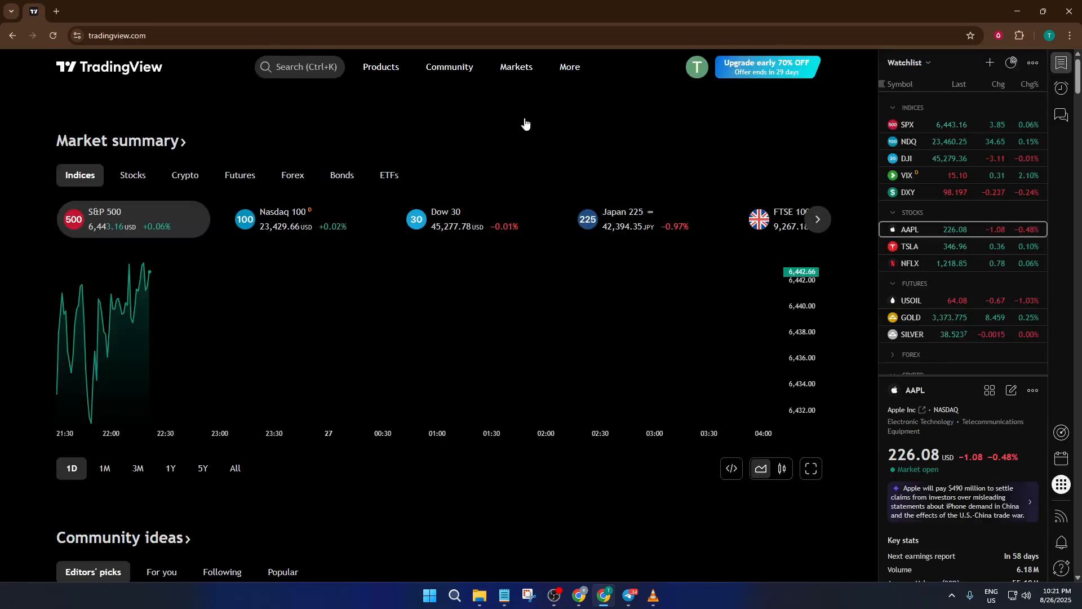
- Launch Supercharts from the Products menu, loading a BTCUSD chart
scroll(down, 3)
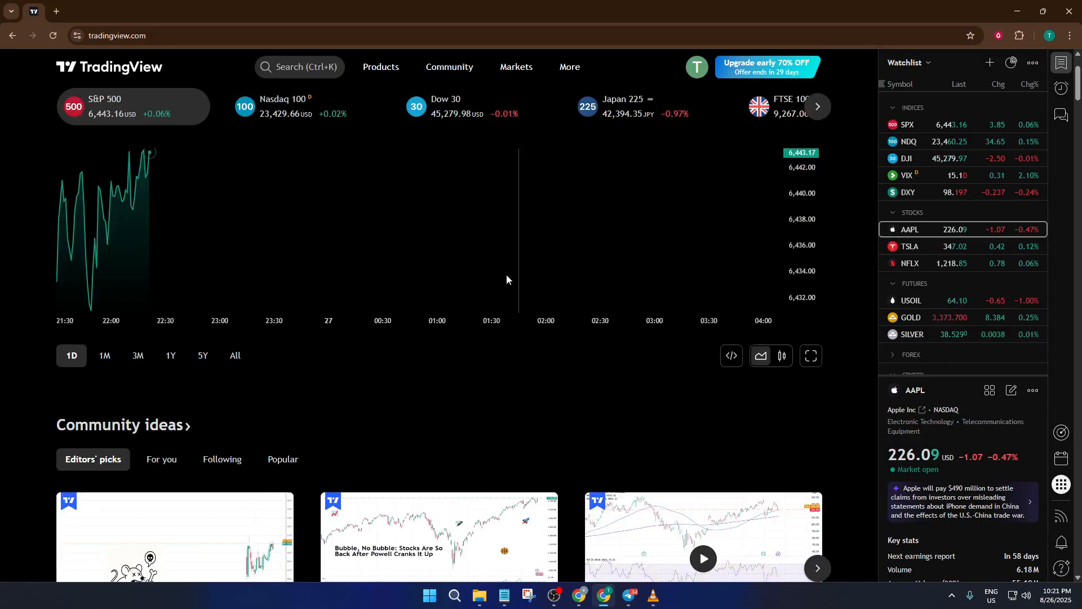
click(380, 66)
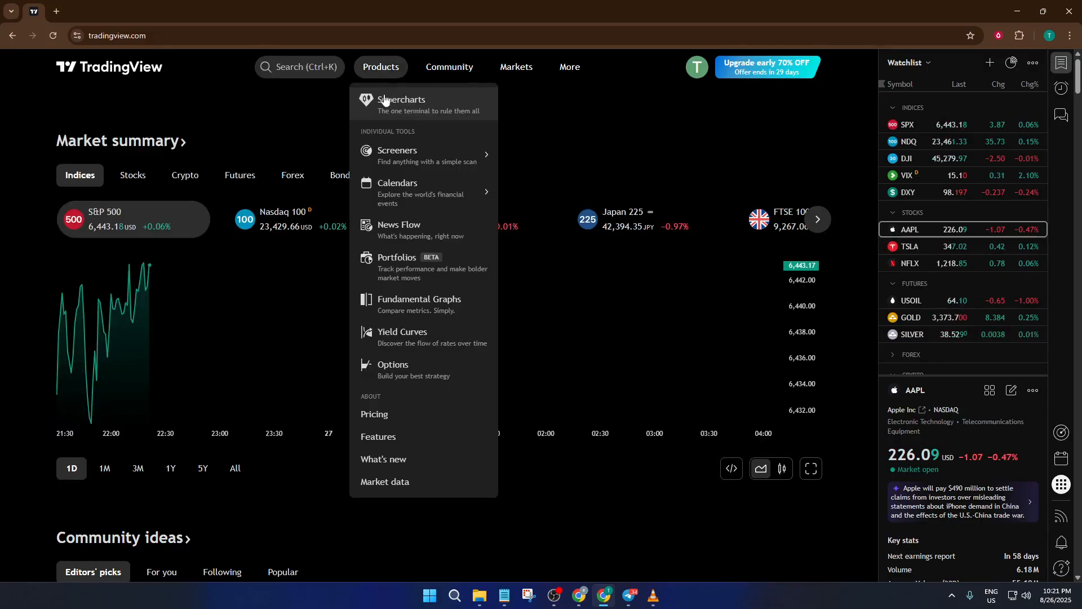
click(401, 104)
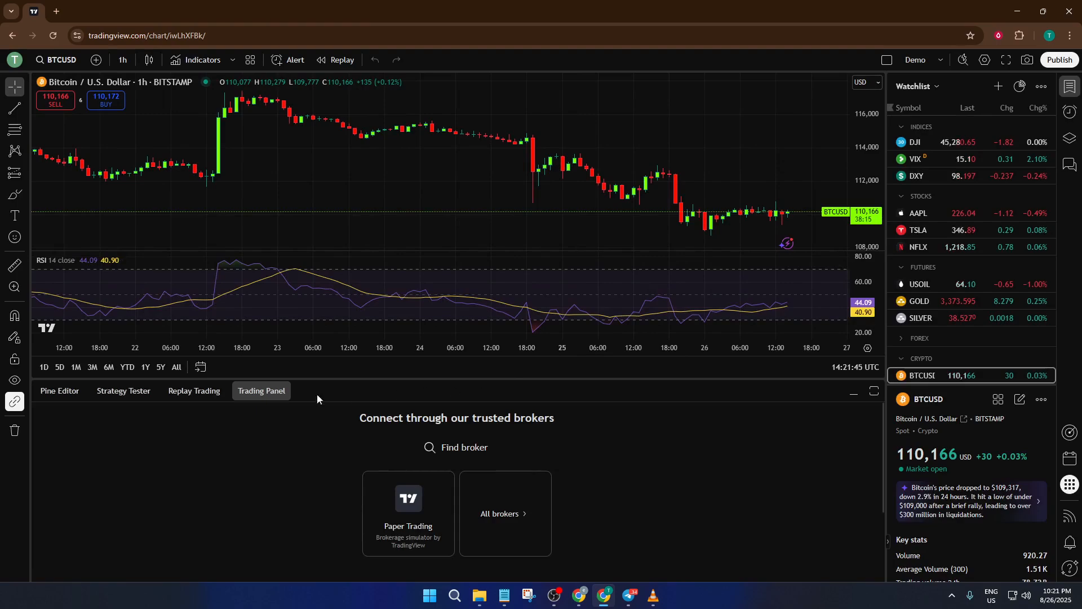
- Collapse the broker Trading Panel so the BTCUSD hourly chart fills the workspace
click(853, 391)
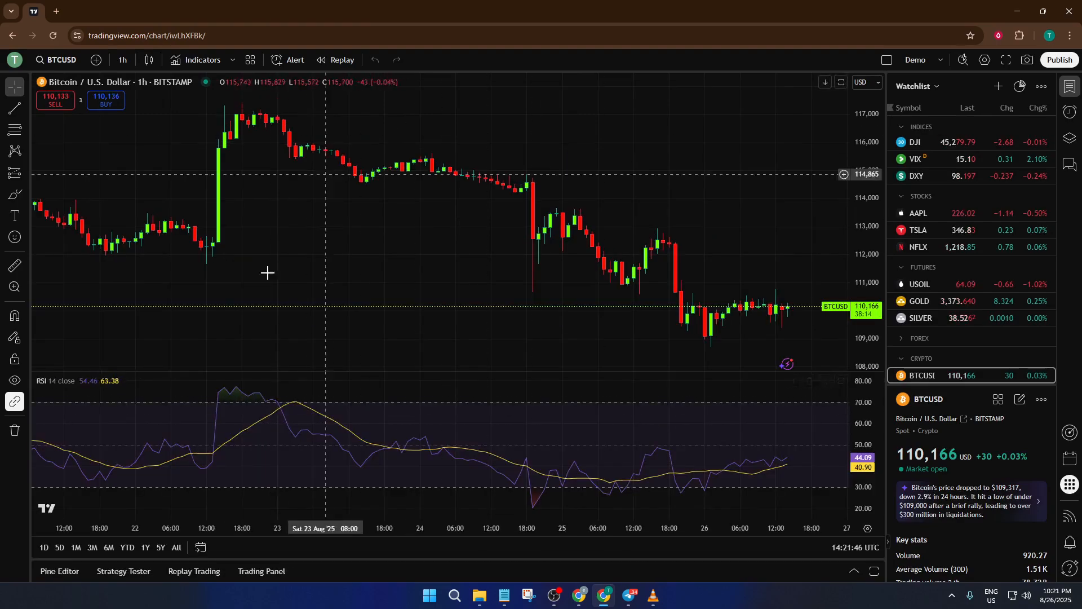
mouse_move(638, 393)
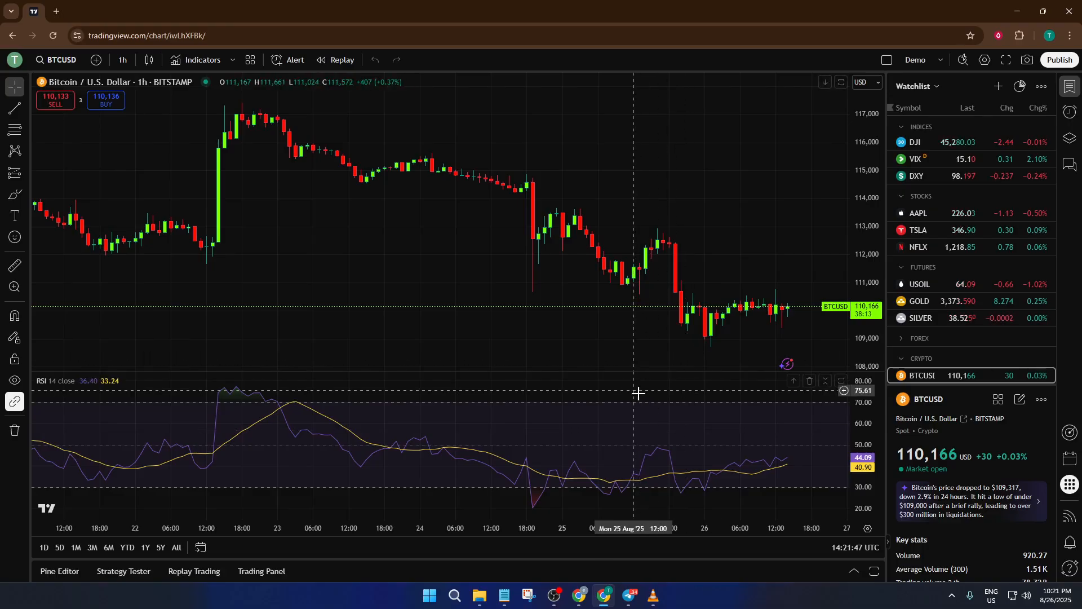
mouse_move(813, 391)
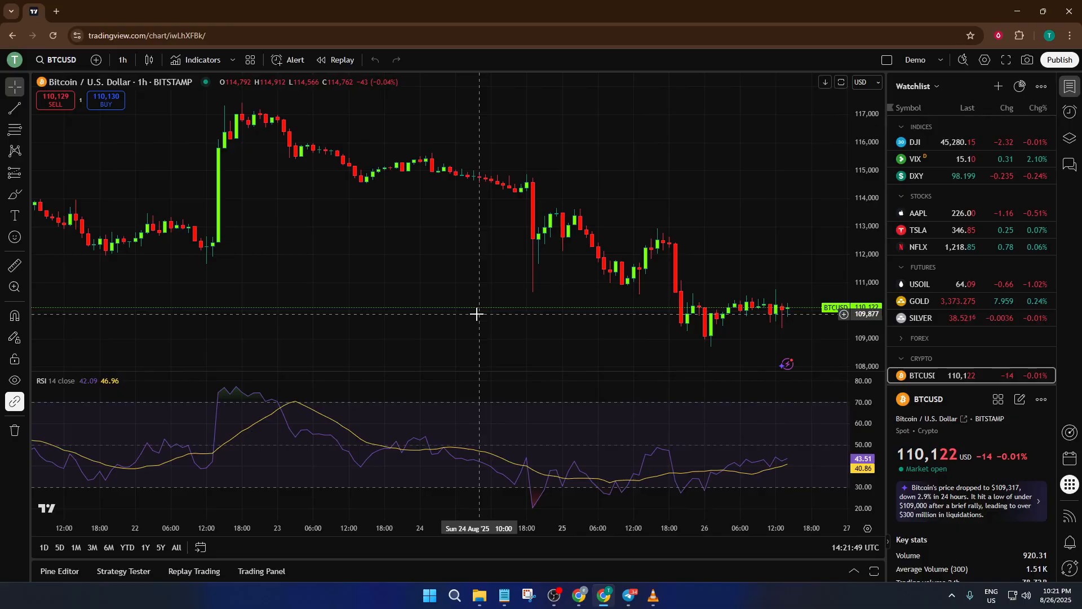
mouse_move(469, 264)
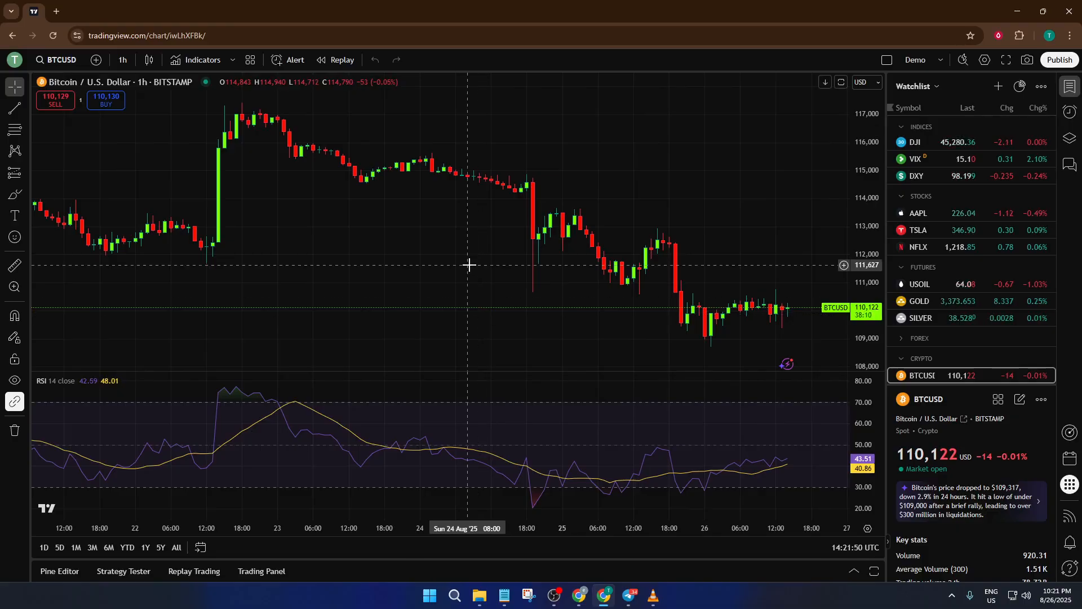